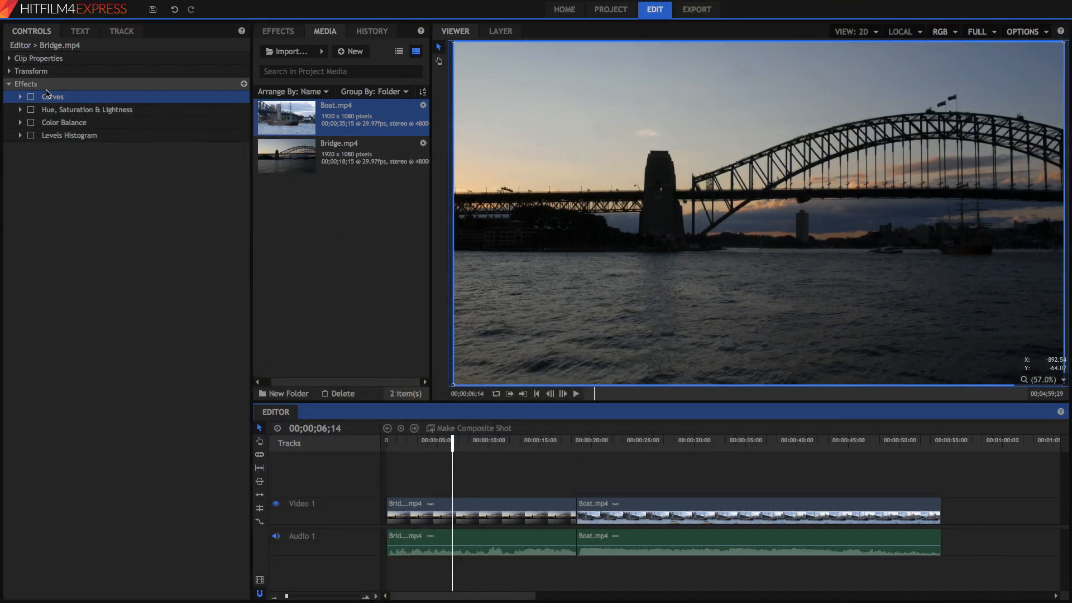
Step: Enable the Curves, Hue Saturation & Lightness and Color Balance effects on the Bridge clip
left_click(31, 97)
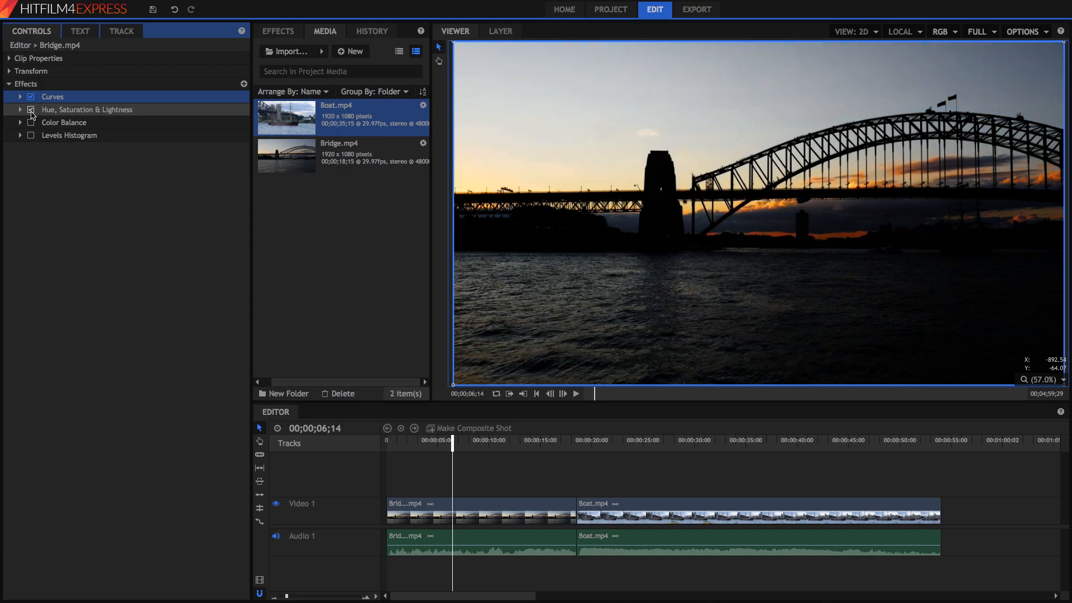
left_click(31, 122)
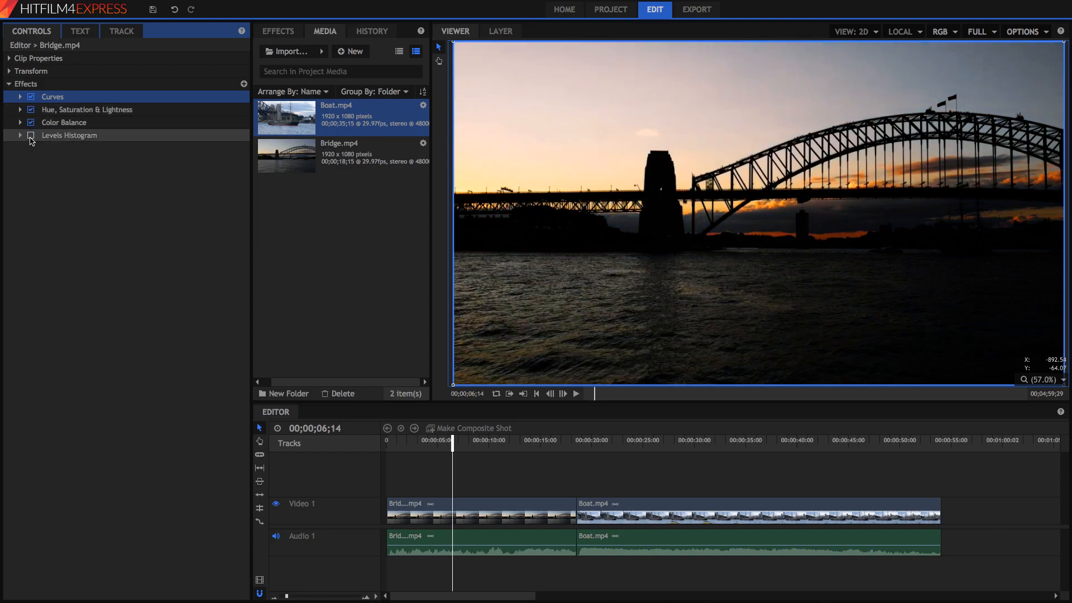
left_click(30, 135)
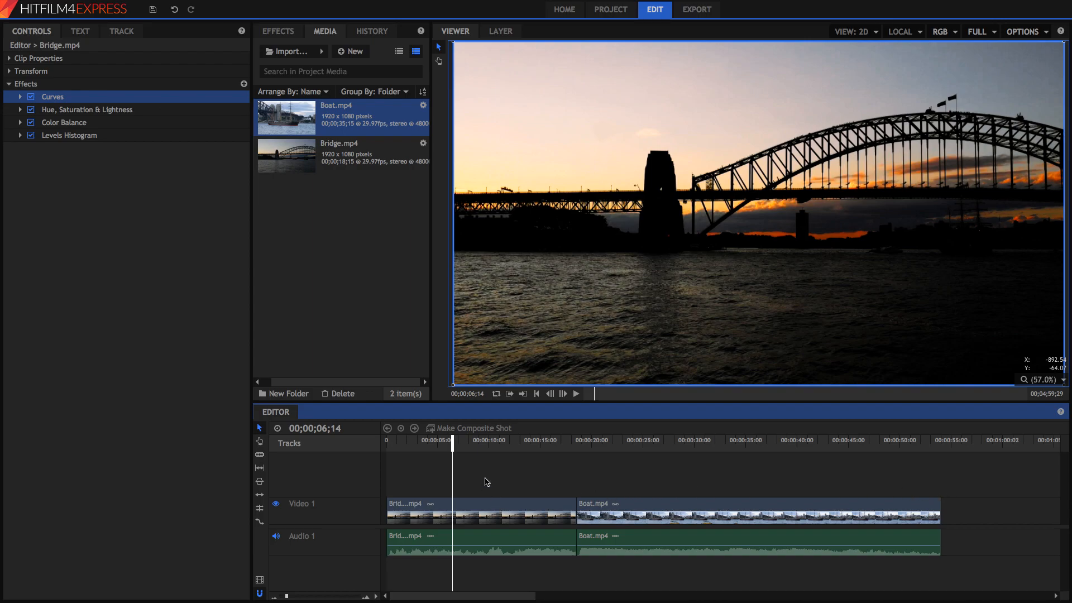
mouse_move(487, 461)
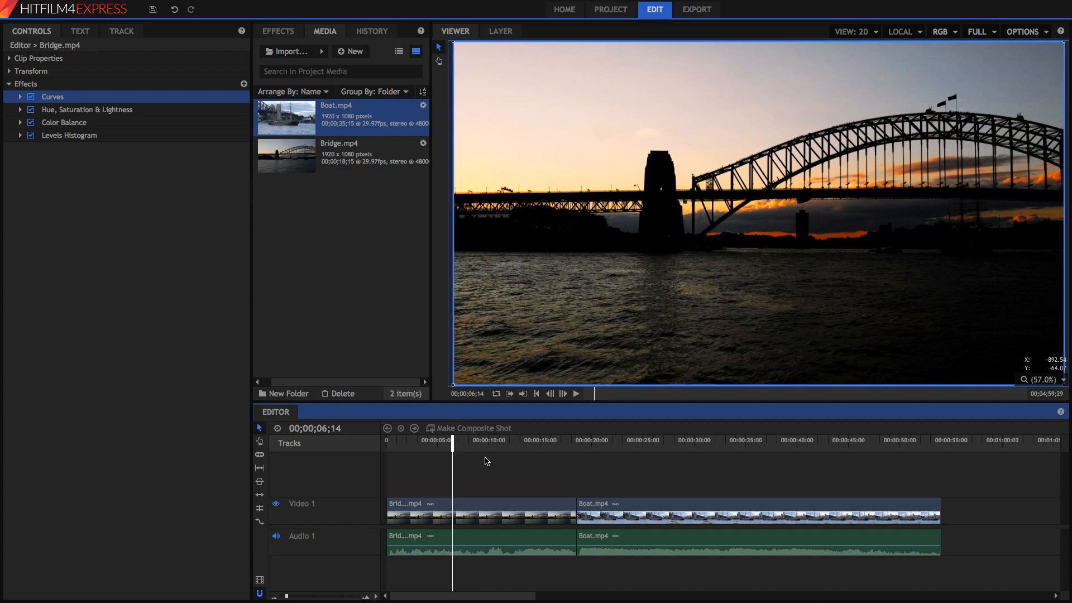
mouse_move(117, 150)
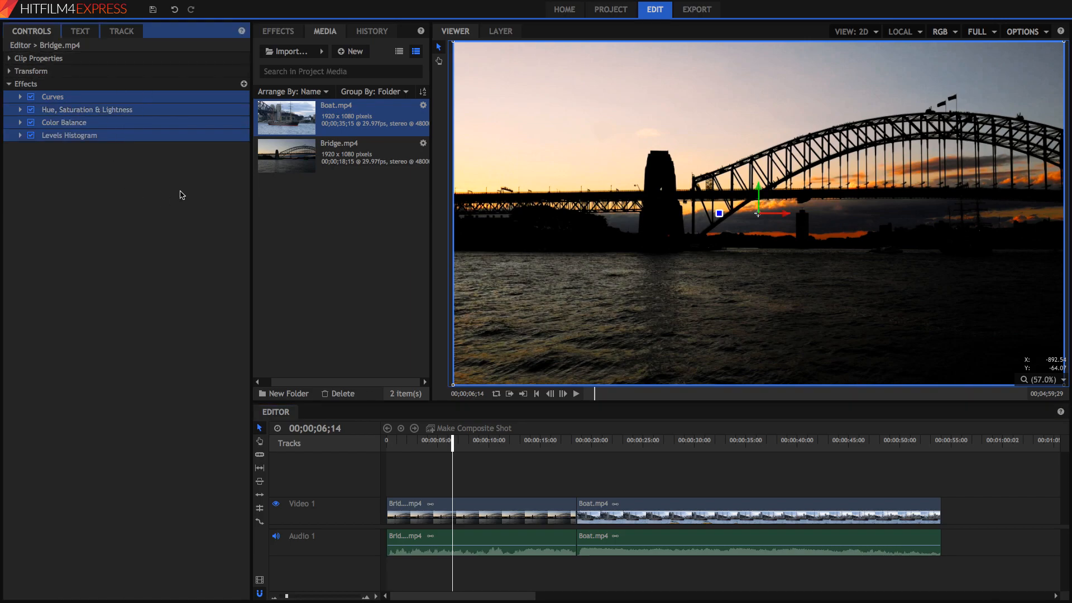
Step: Create a preset from the four selected colour effects via the right-click menu
right_click(68, 134)
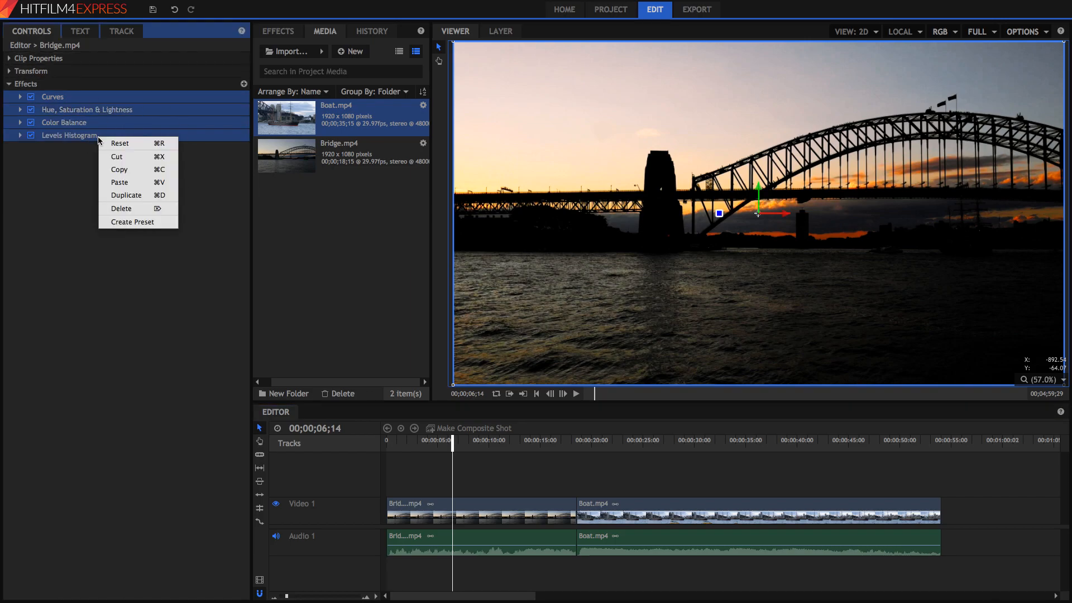
left_click(132, 221)
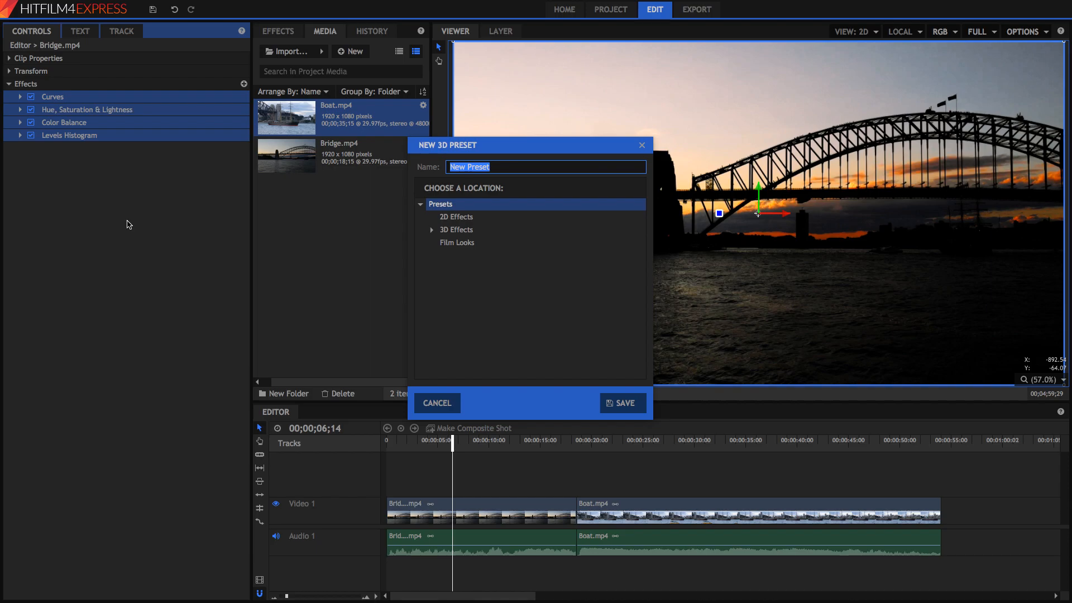
Step: Name the preset 'Bridge Grade', save it, and bring up the effects library
type("Bridge Grade")
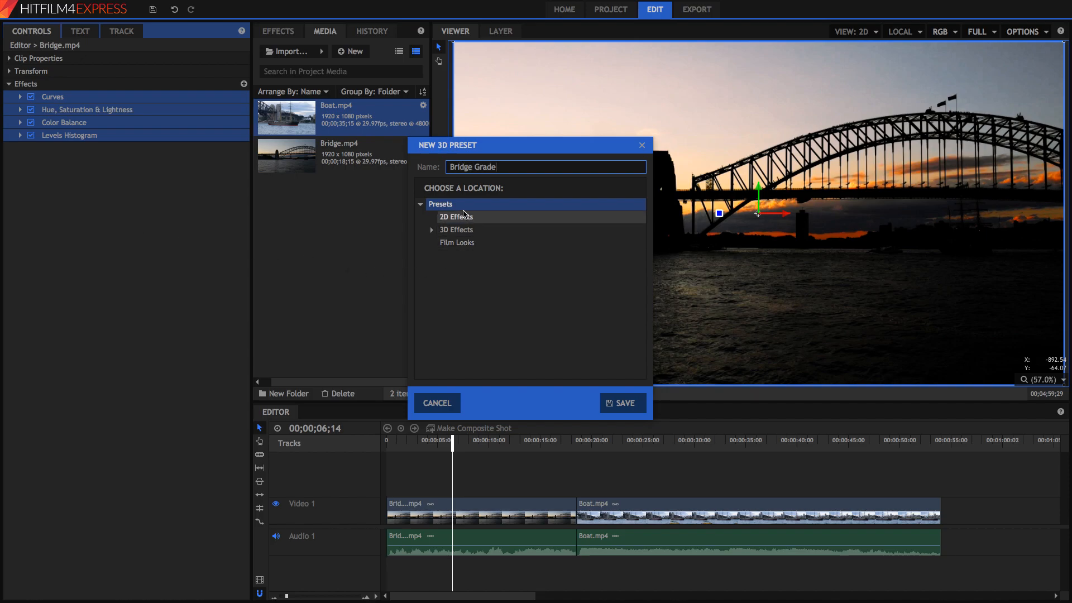
left_click(456, 241)
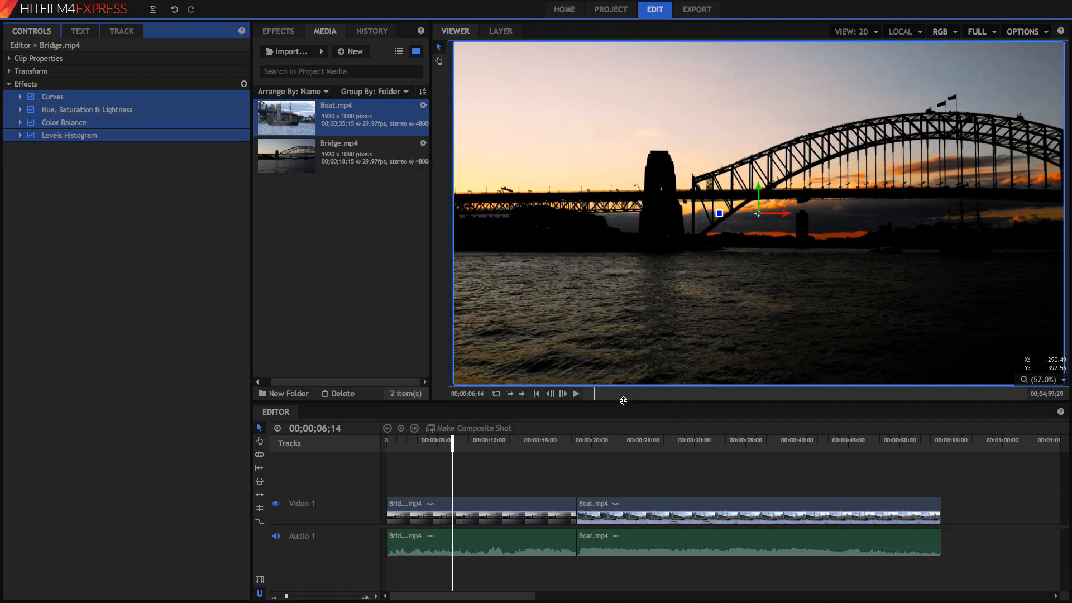
left_click(277, 31)
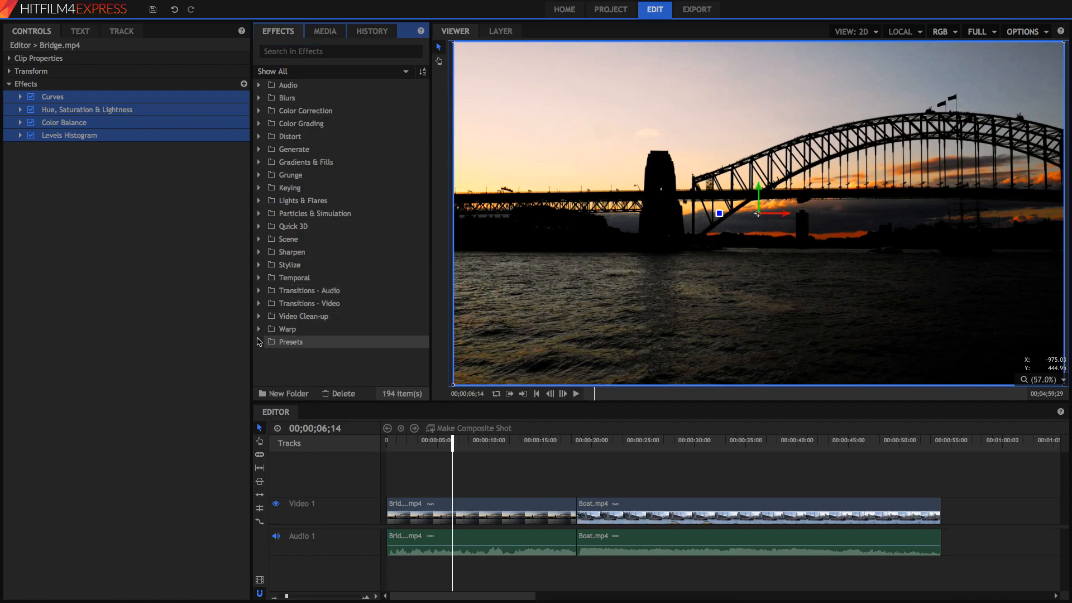
Step: Select Bridge Grade under Presets > Film Looks and move playback onto the Boat clip
left_click(259, 341)
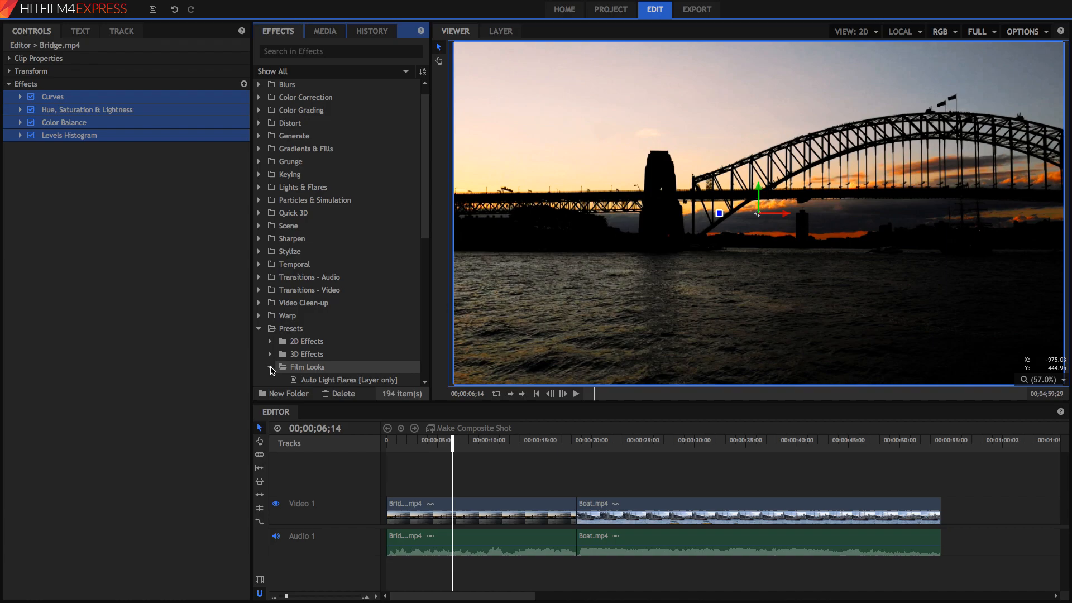
left_click(270, 136)
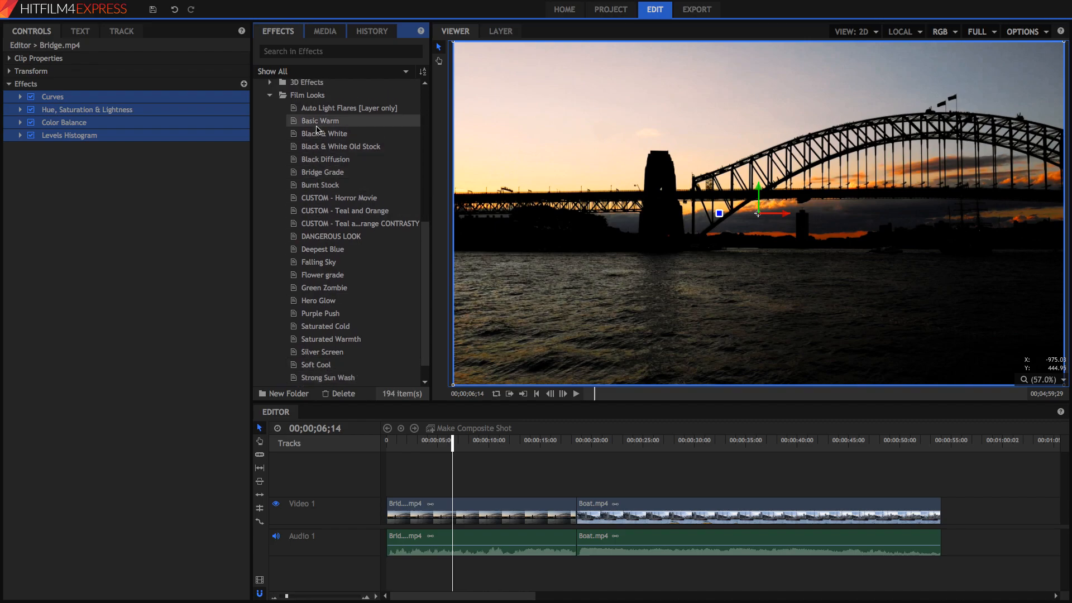
left_click(322, 171)
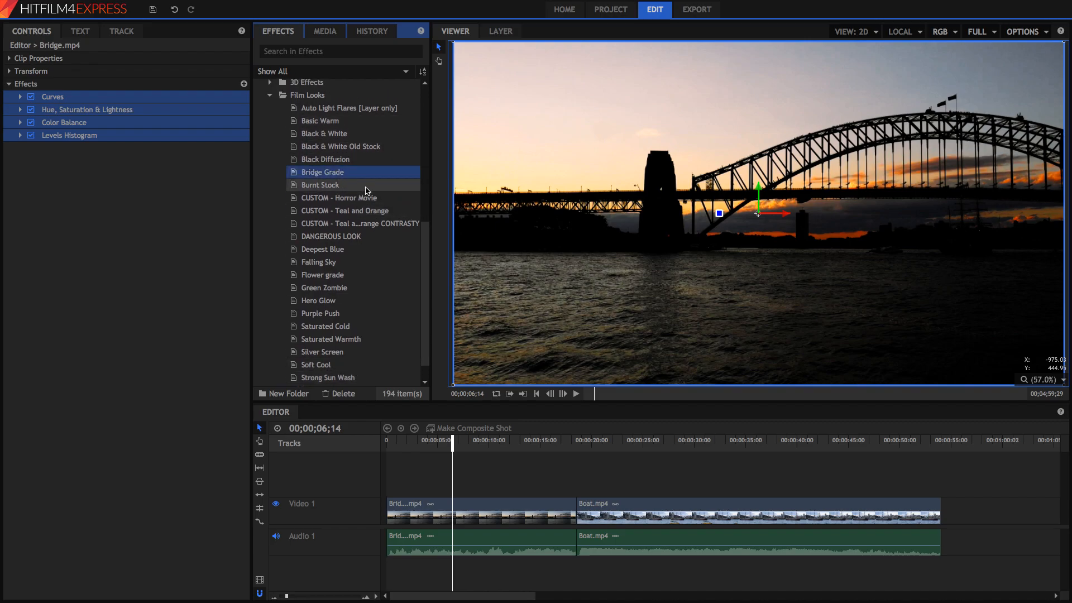
left_click(689, 439)
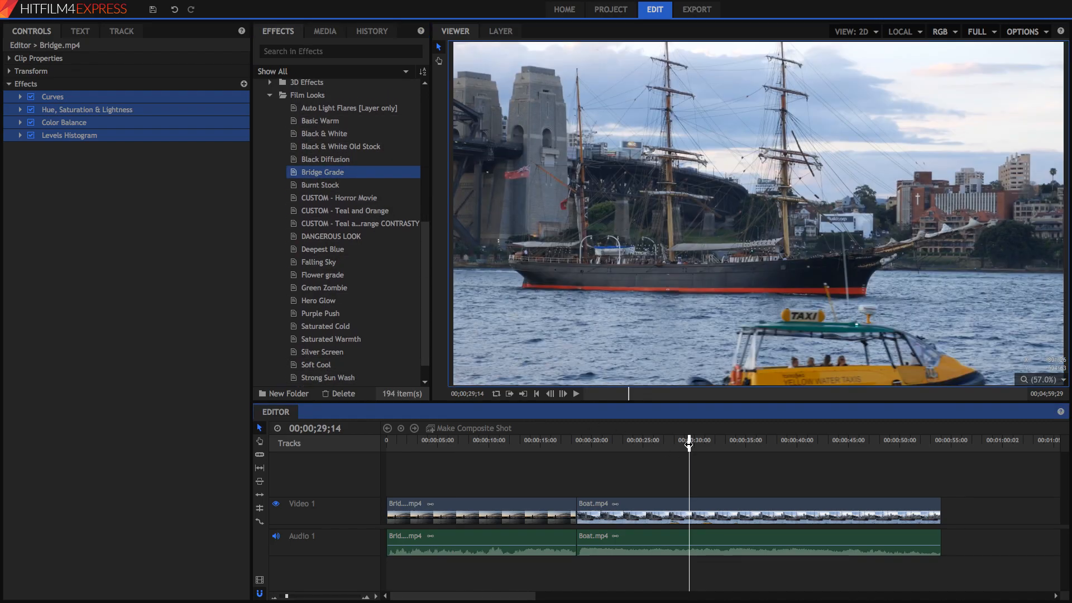
Step: Select the Boat.mp4 clip on the timeline to receive the Bridge Grade preset
left_click(752, 509)
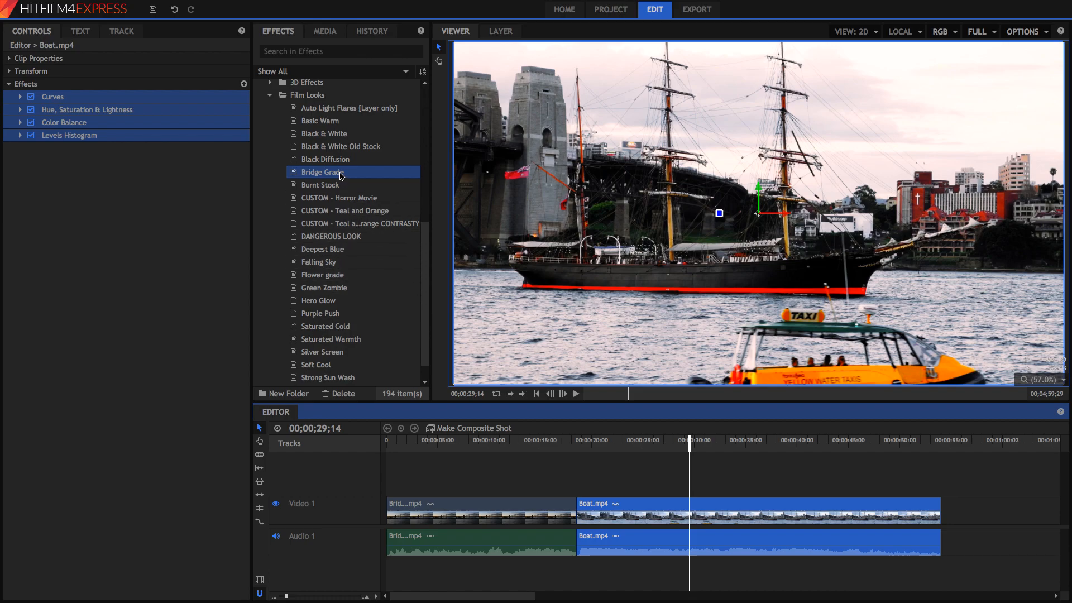
mouse_move(892, 484)
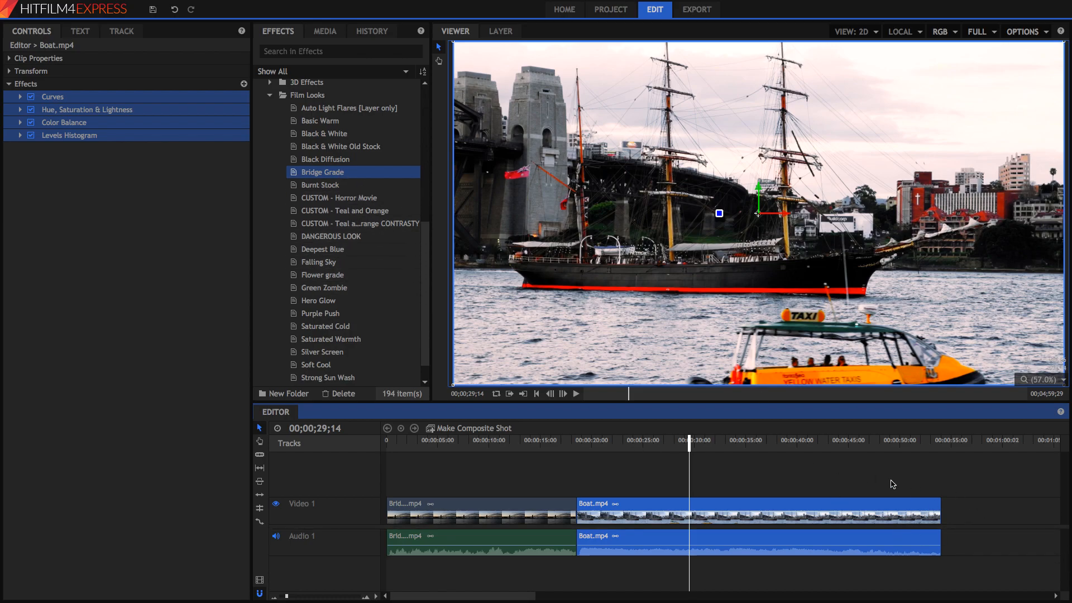